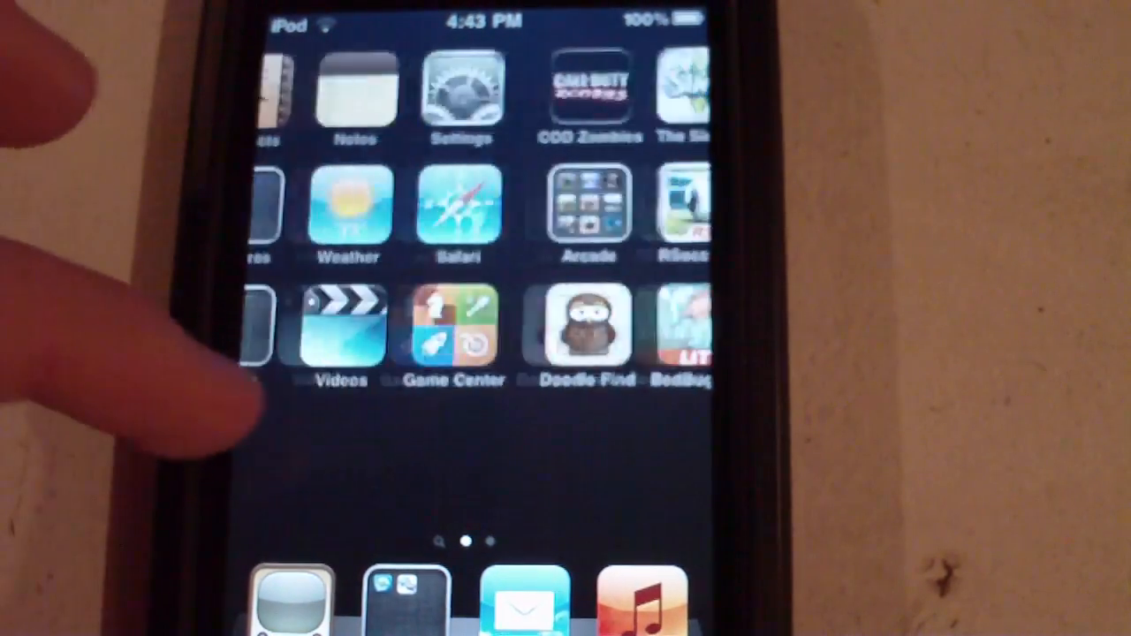
# - Swipe back to the first home screen page with Calendar, Contacts, Notes and Settings
pyautogui.hscroll(-3)
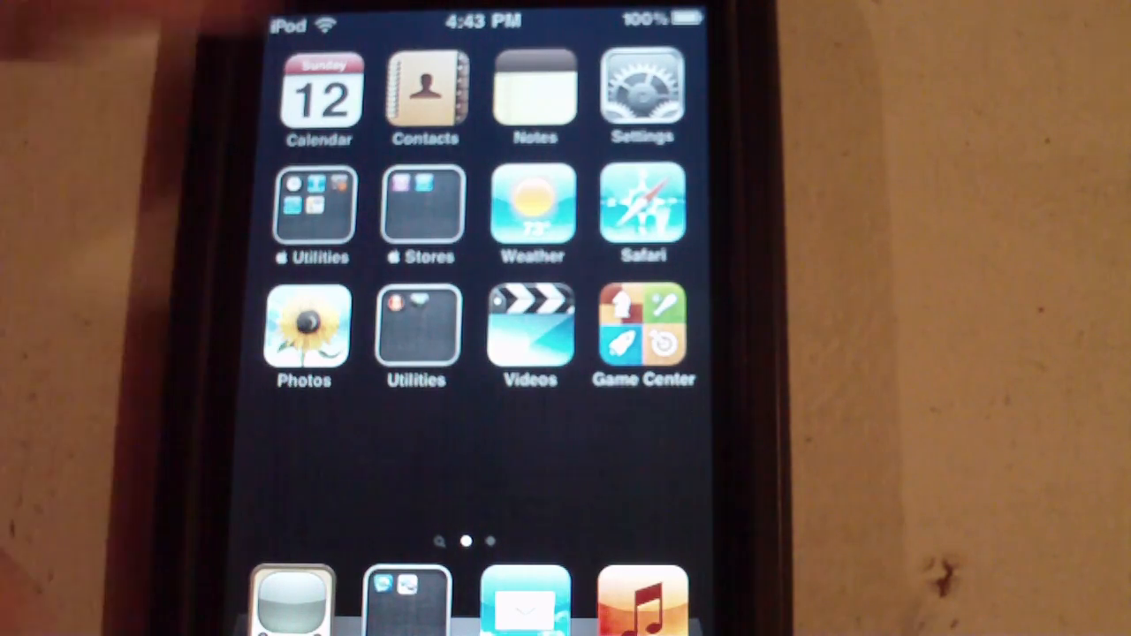
# - Open Settings and scroll past Wallpaper, Photos, Store and Mail down to Safari
pyautogui.click(641, 93)
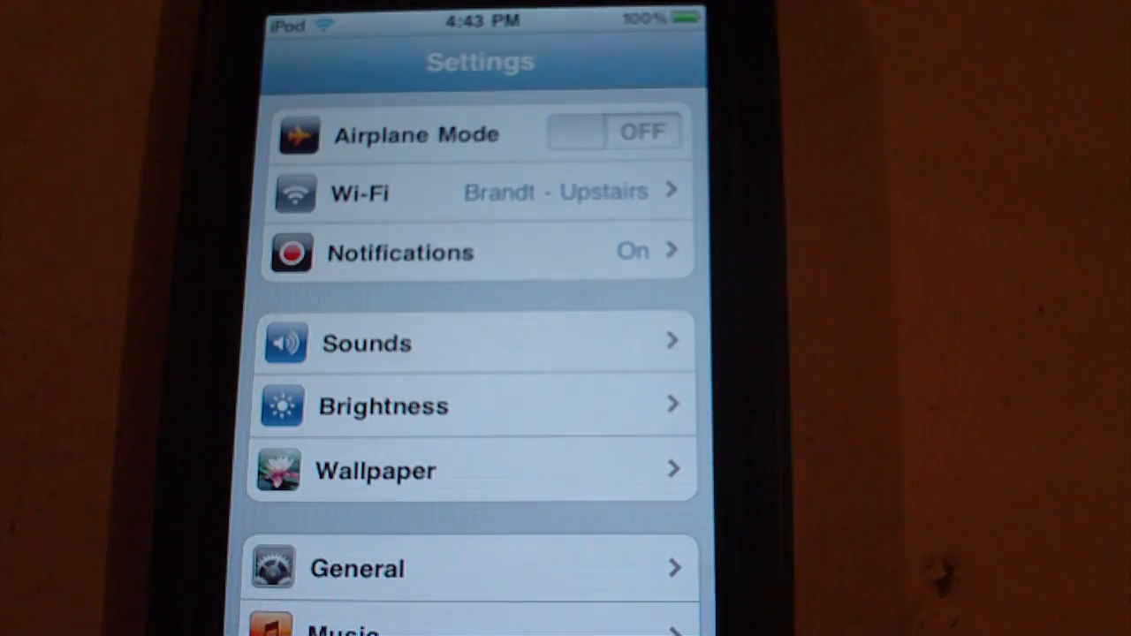
pyautogui.scroll(-3)
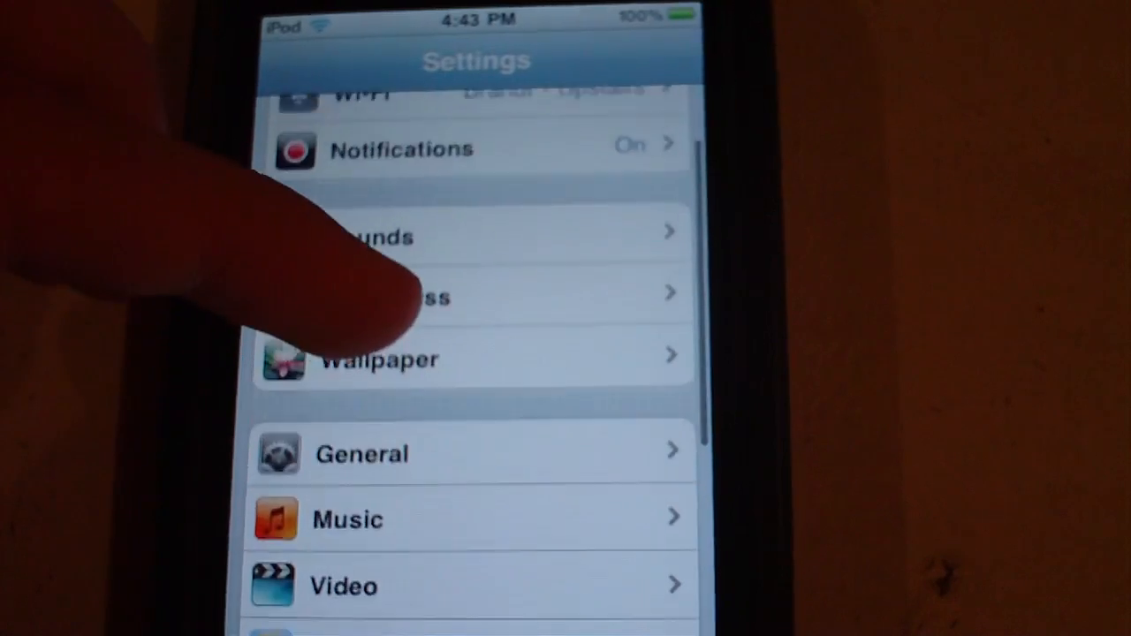
pyautogui.scroll(-3)
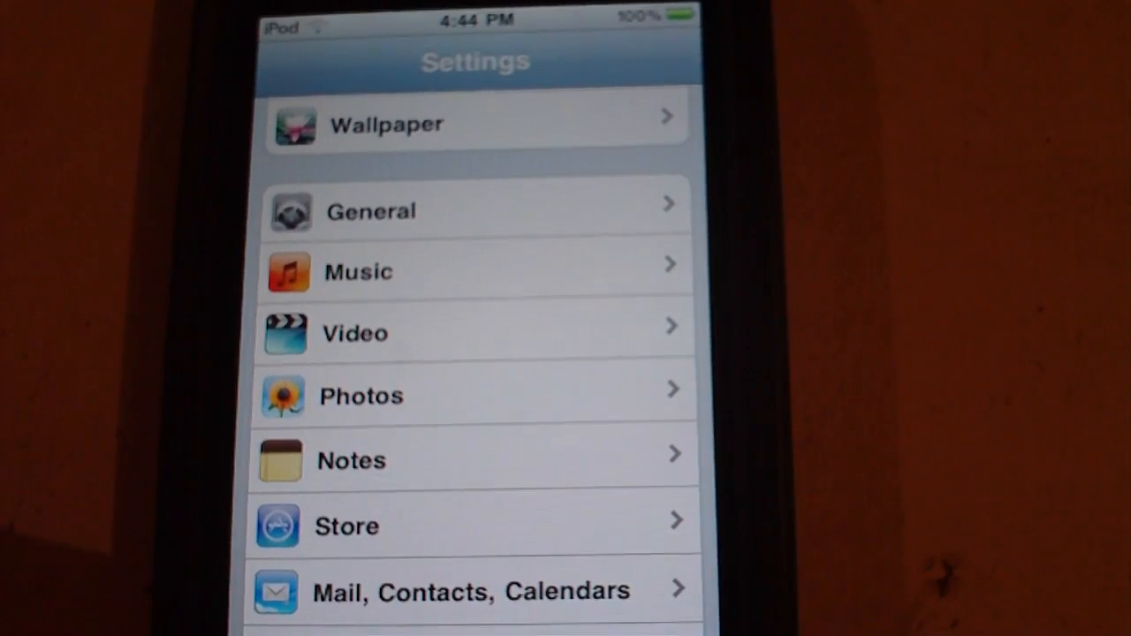
pyautogui.scroll(-3)
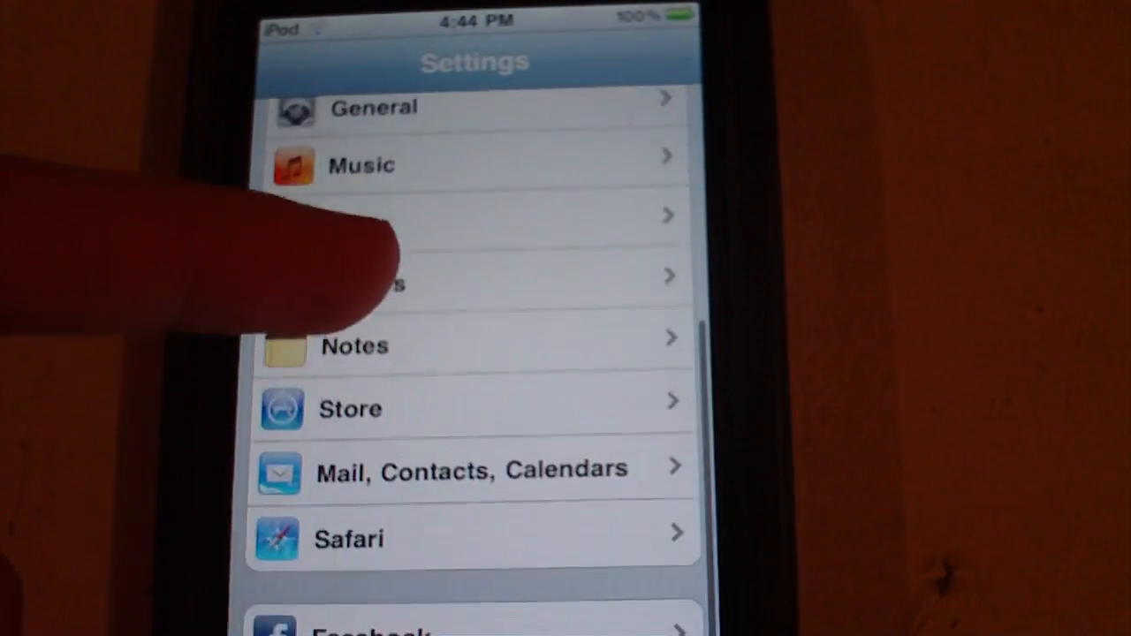